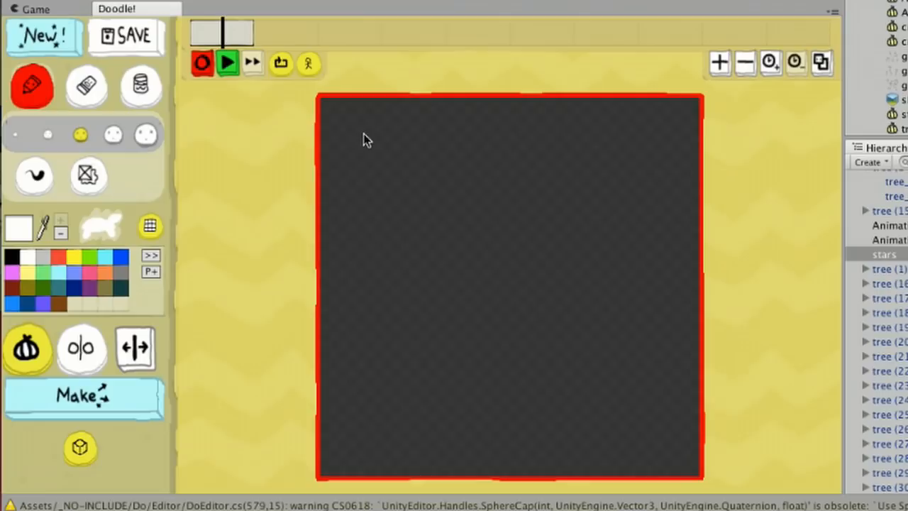
# Place the drawn white goose as a Walking Character on a Plane and start Play mode
pyautogui.click(227, 62)
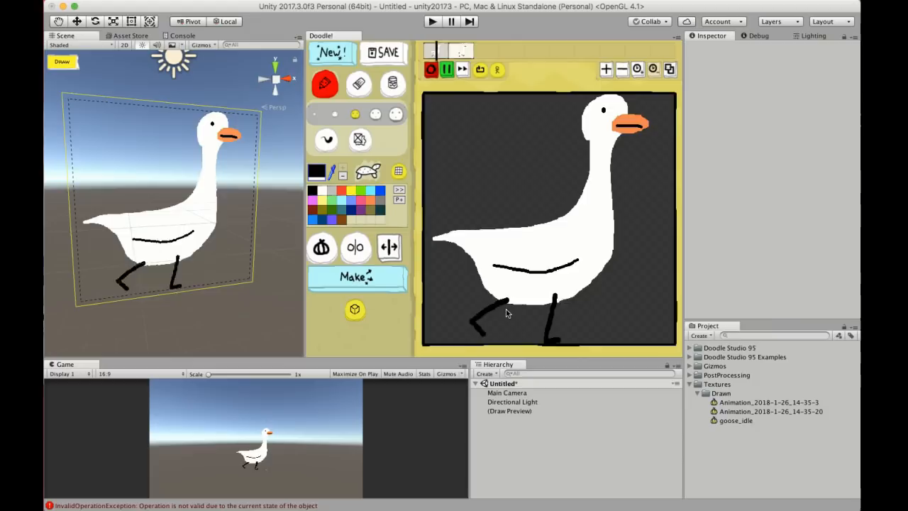
pyautogui.click(432, 21)
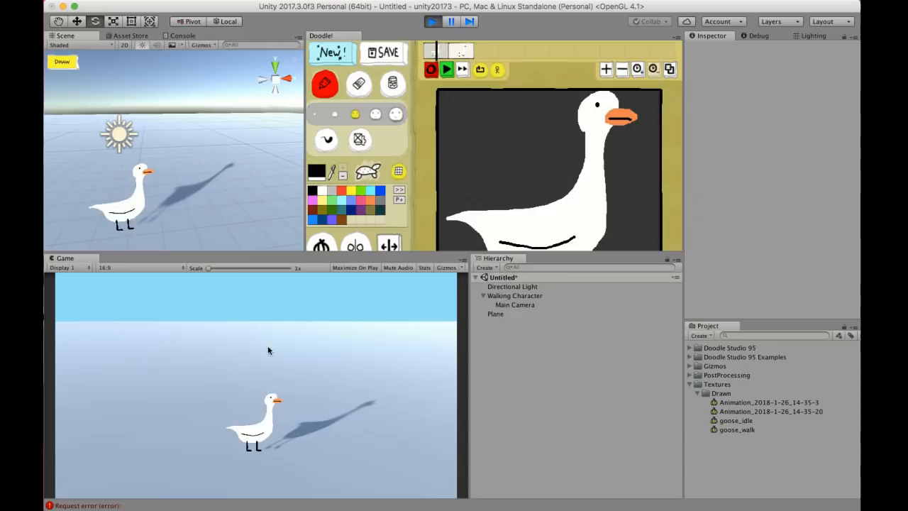